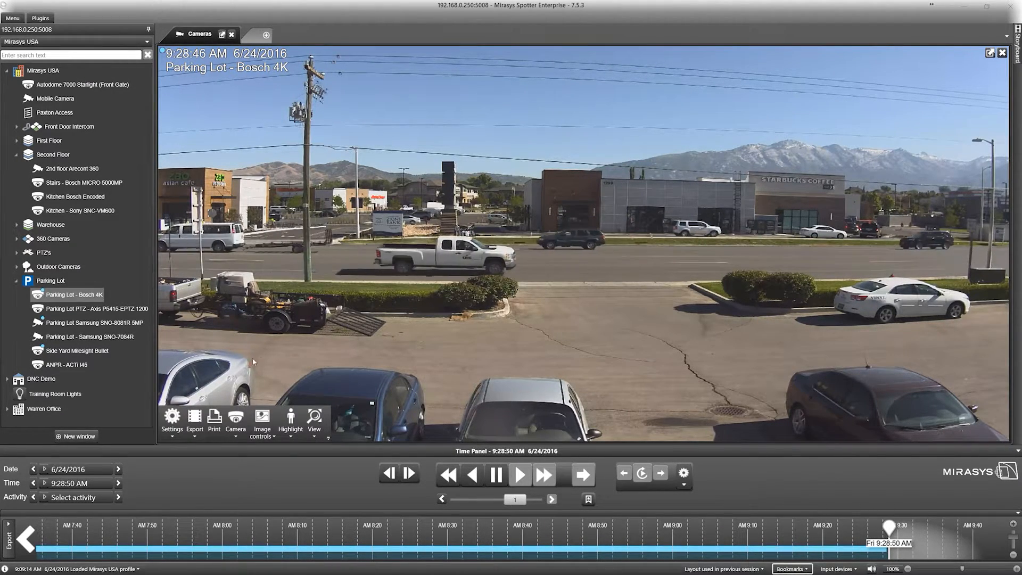
mouse_move(194, 417)
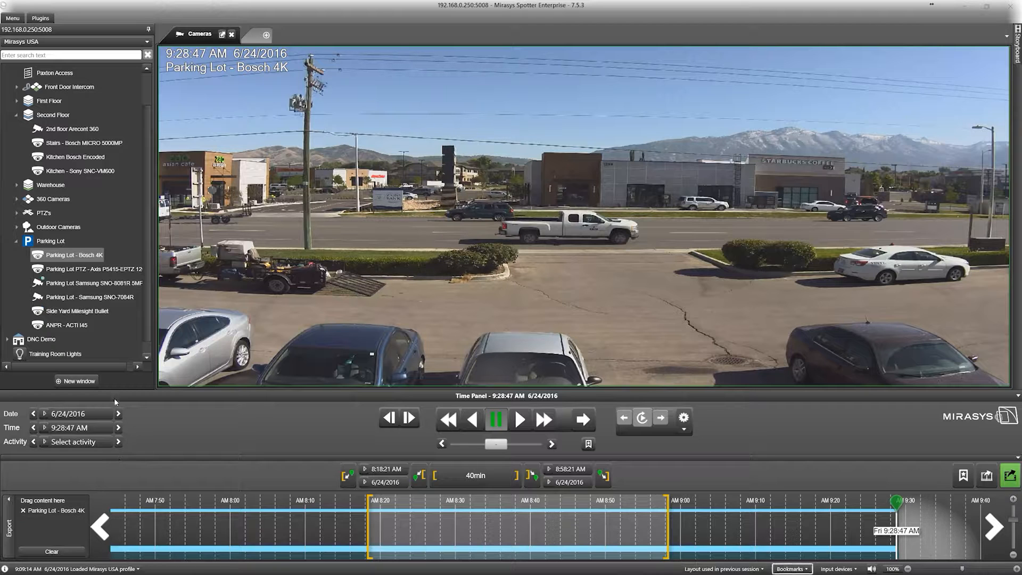
mouse_move(73, 413)
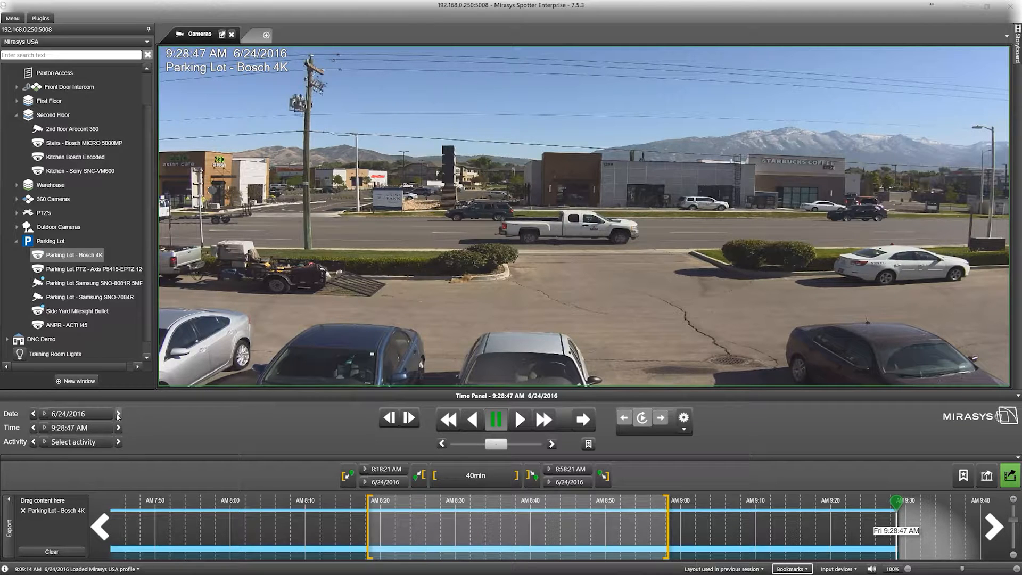
mouse_move(119, 425)
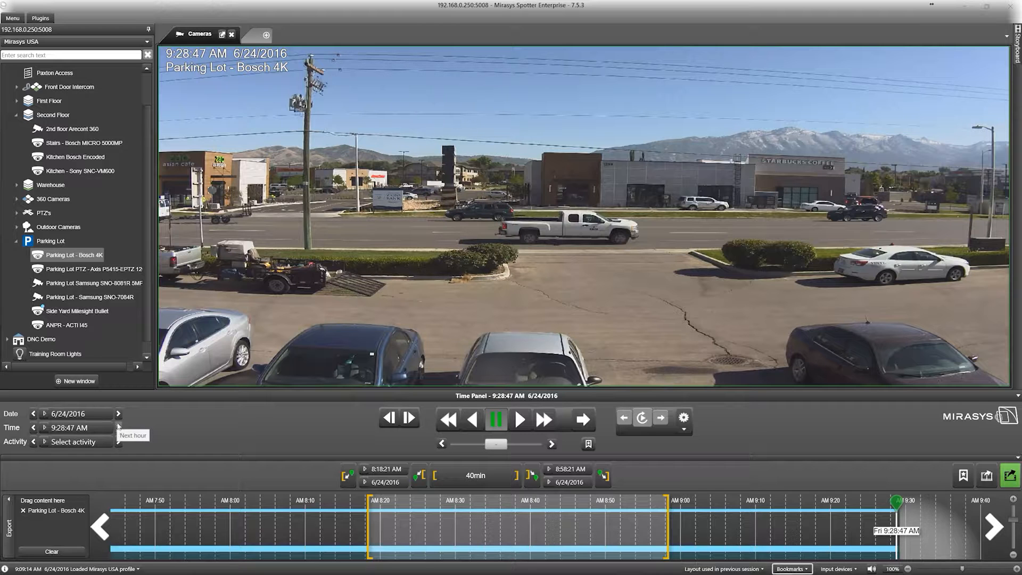
Step playback back one day to 6/23/2016, then forward by hours to about 8:59 AM
click(495, 419)
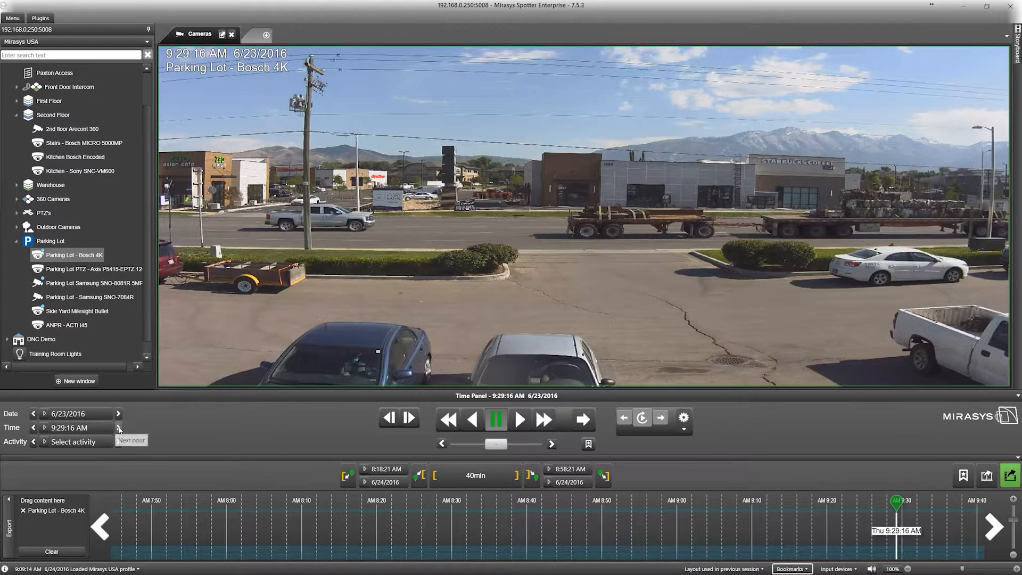
click(43, 414)
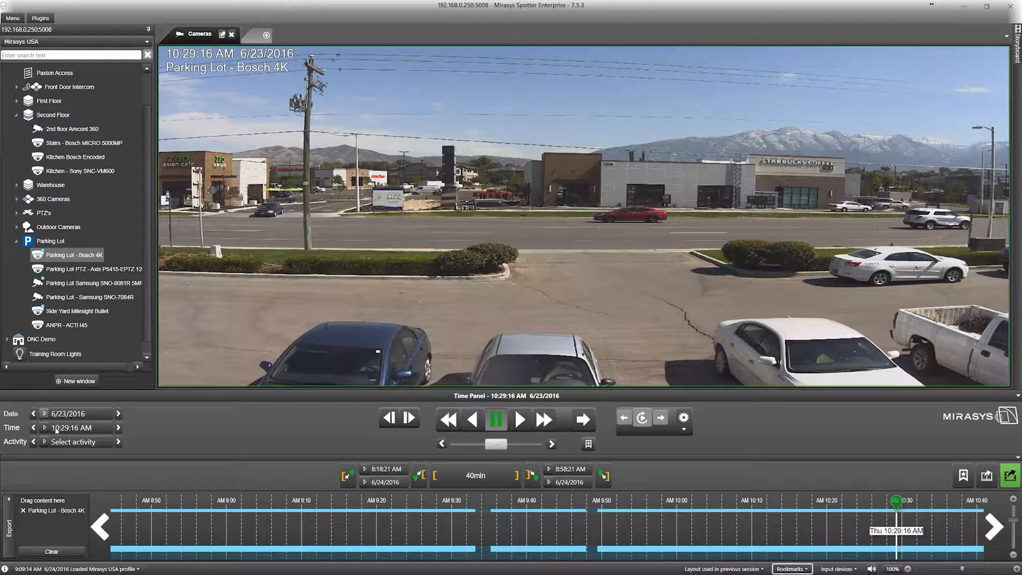
click(75, 428)
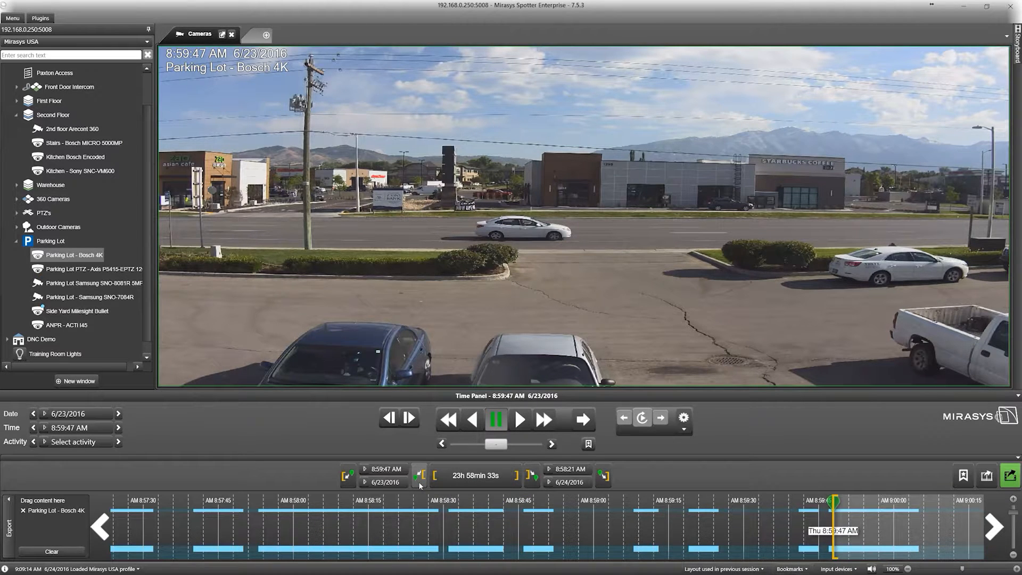
mouse_move(795, 506)
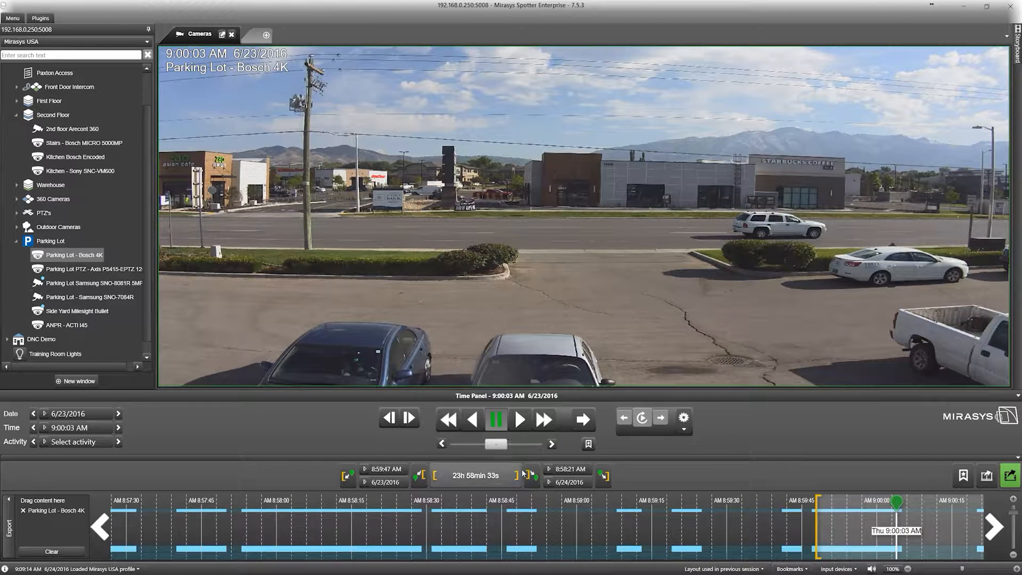
Mark 9:00:03 AM as the clip end, giving a 16s selection from 8:59:47 AM
click(532, 474)
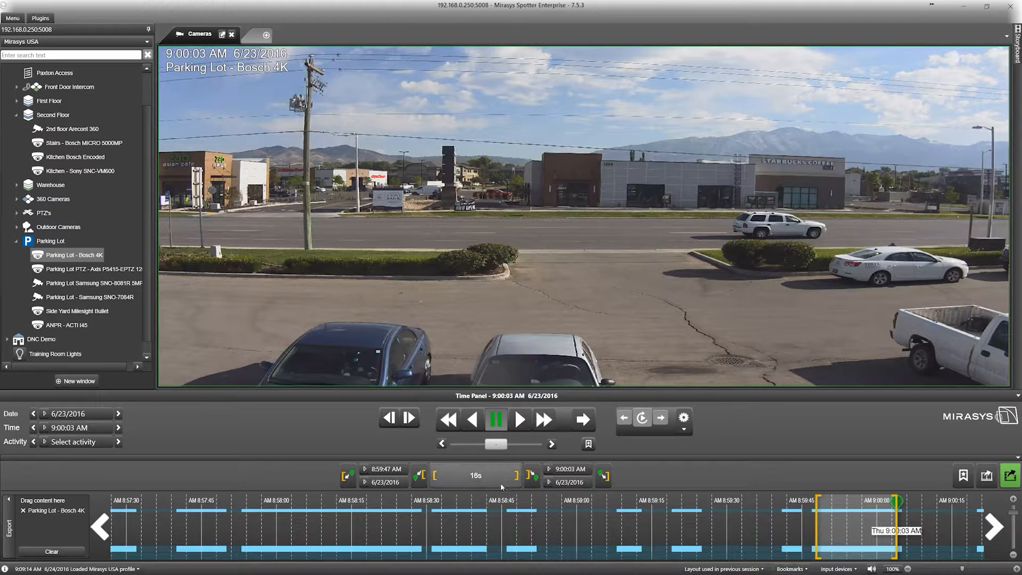
mouse_move(532, 483)
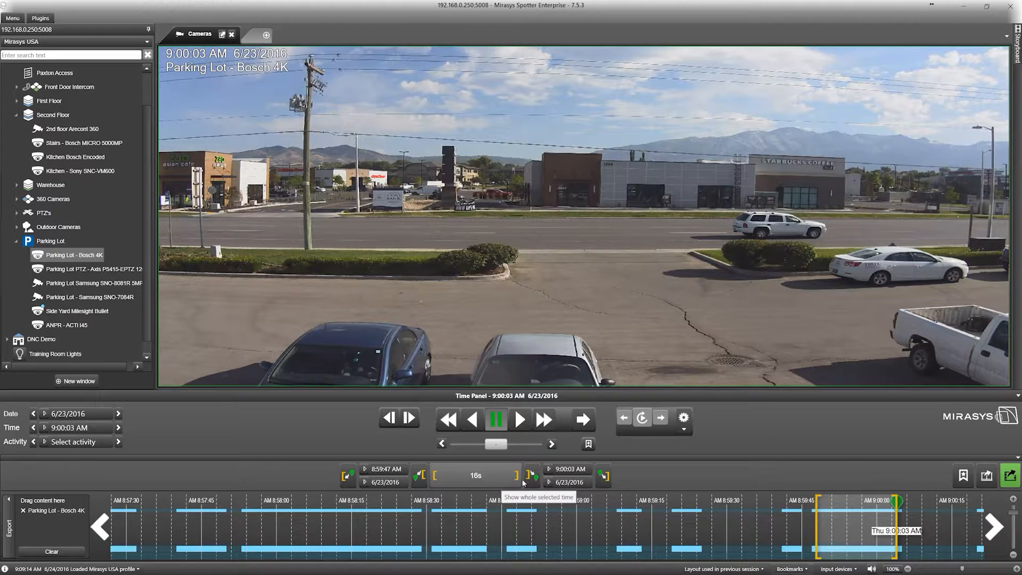
mouse_move(768, 446)
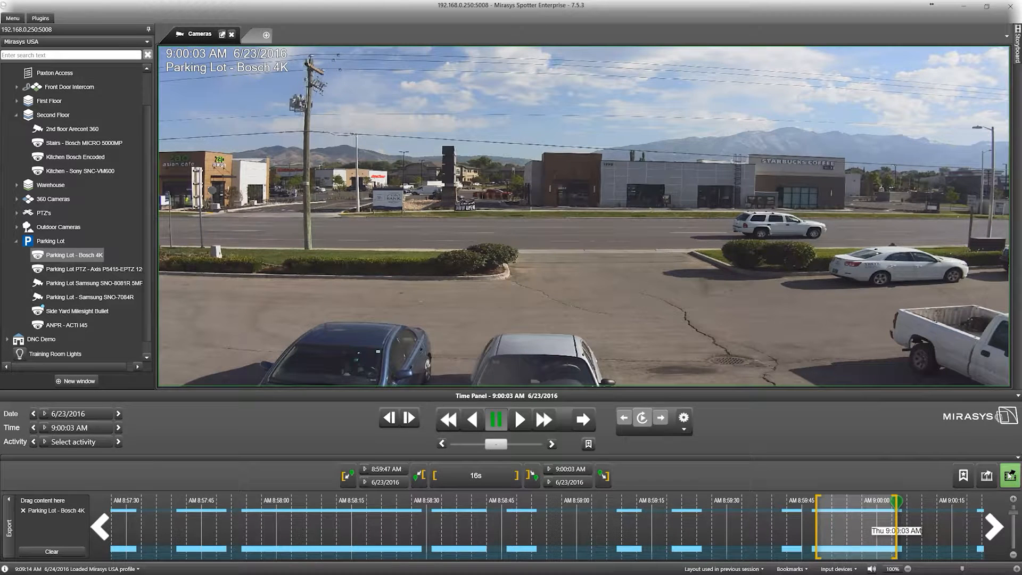
Open the Export Video dialog, showing name 'tmp', SEF format, 90% quality
click(1010, 476)
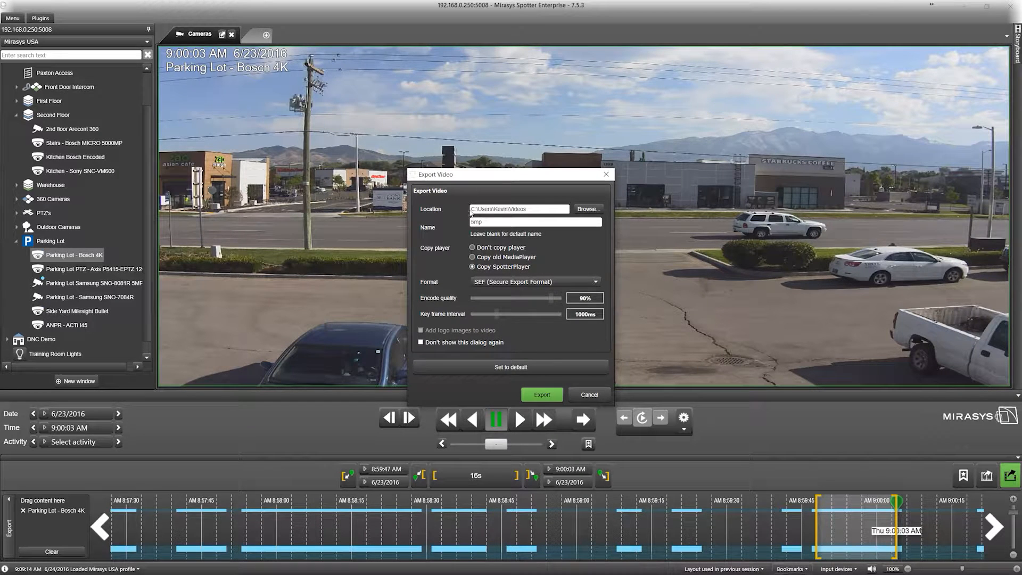
click(535, 222)
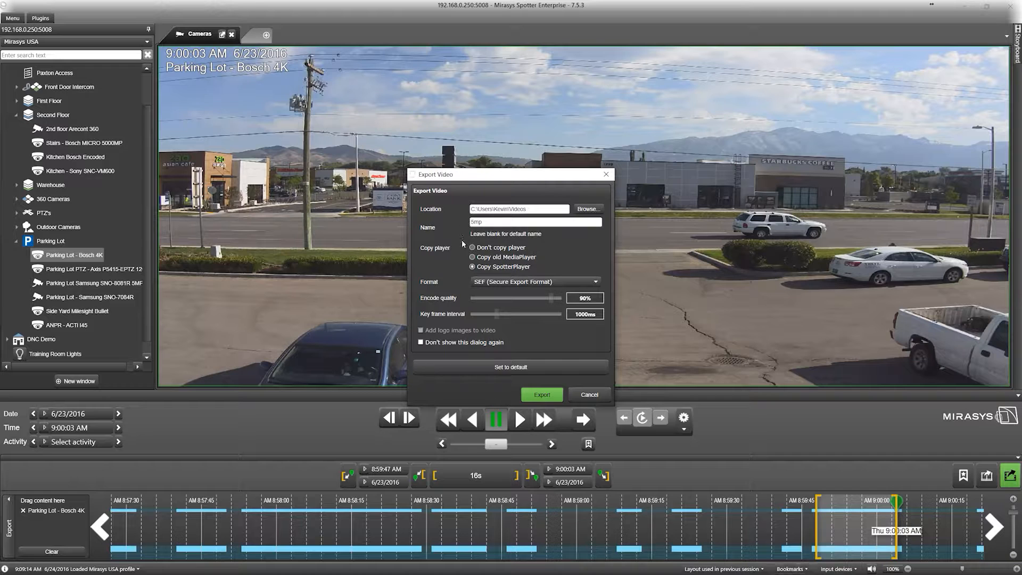
mouse_move(593, 285)
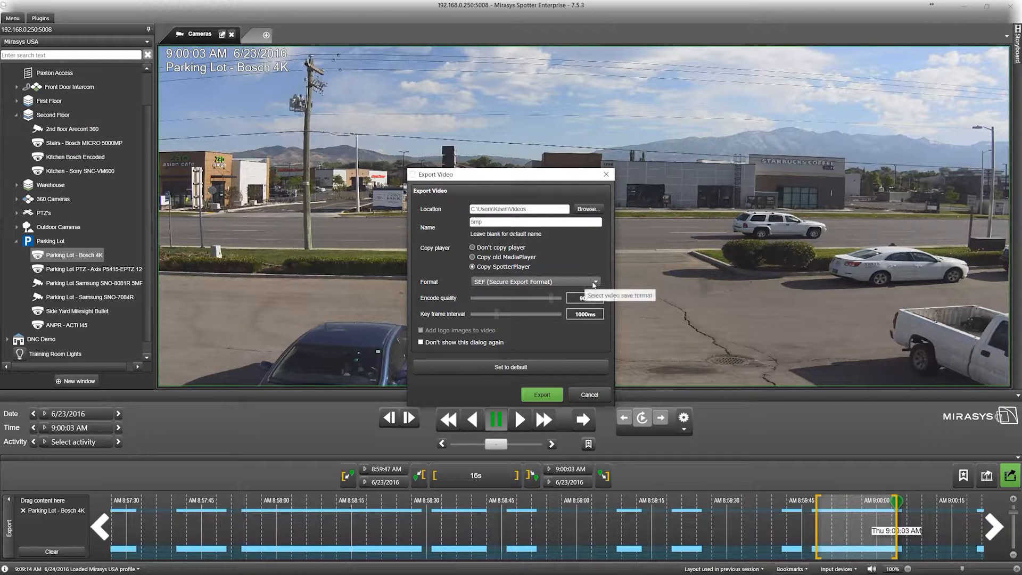
Expand the Format dropdown to list ASF, AVI, Matroska and SEF
click(594, 282)
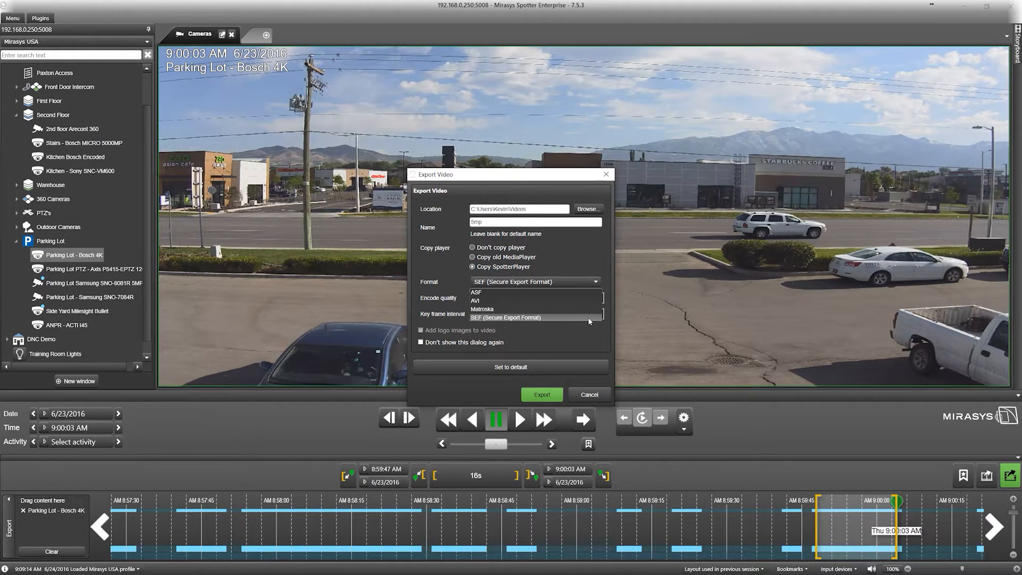
mouse_move(587, 331)
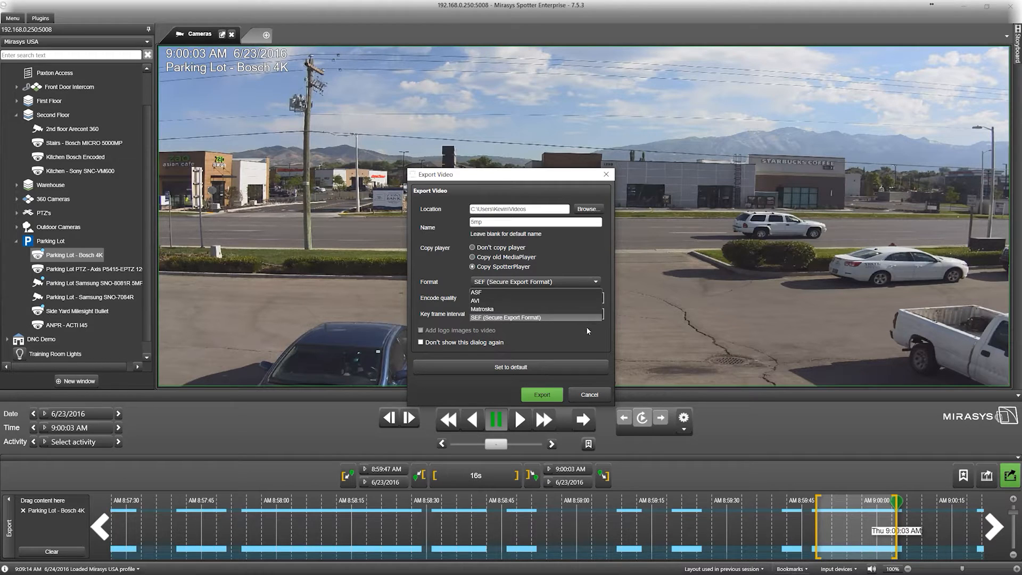
mouse_move(586, 334)
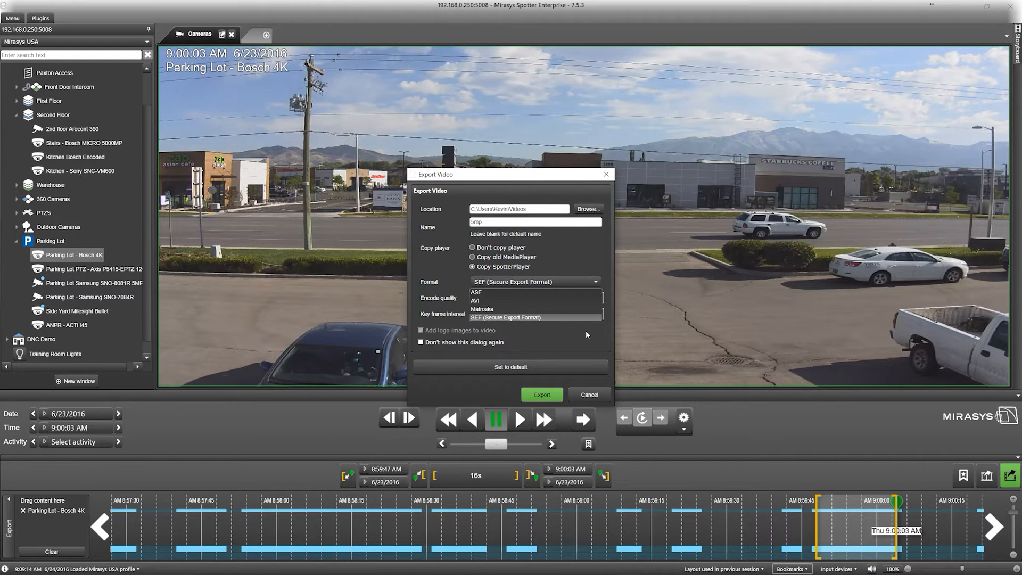